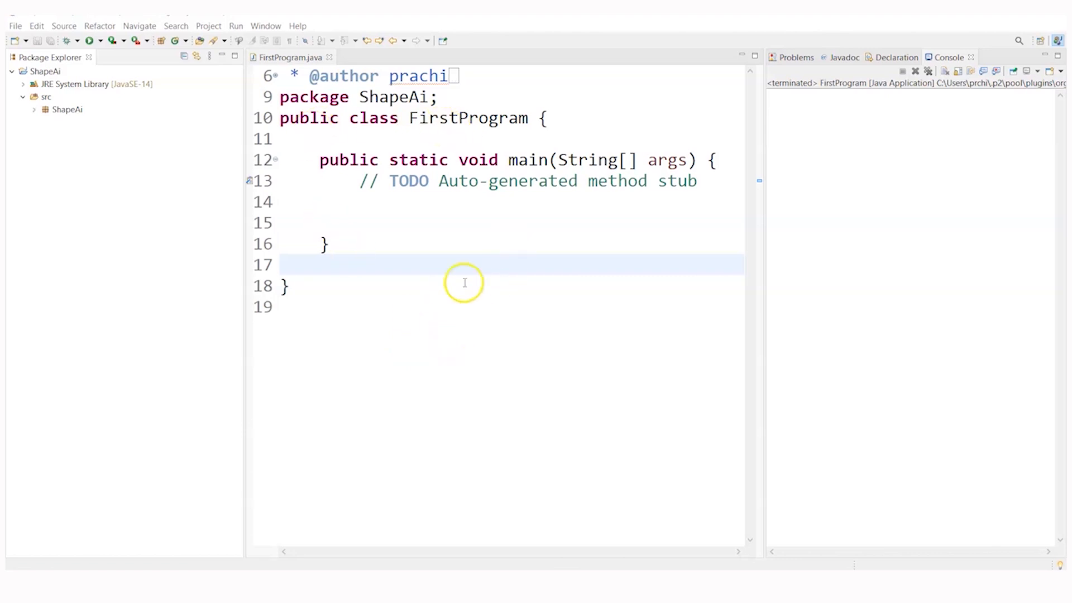
{"action": "mouse_move", "coordinate": [464, 196]}
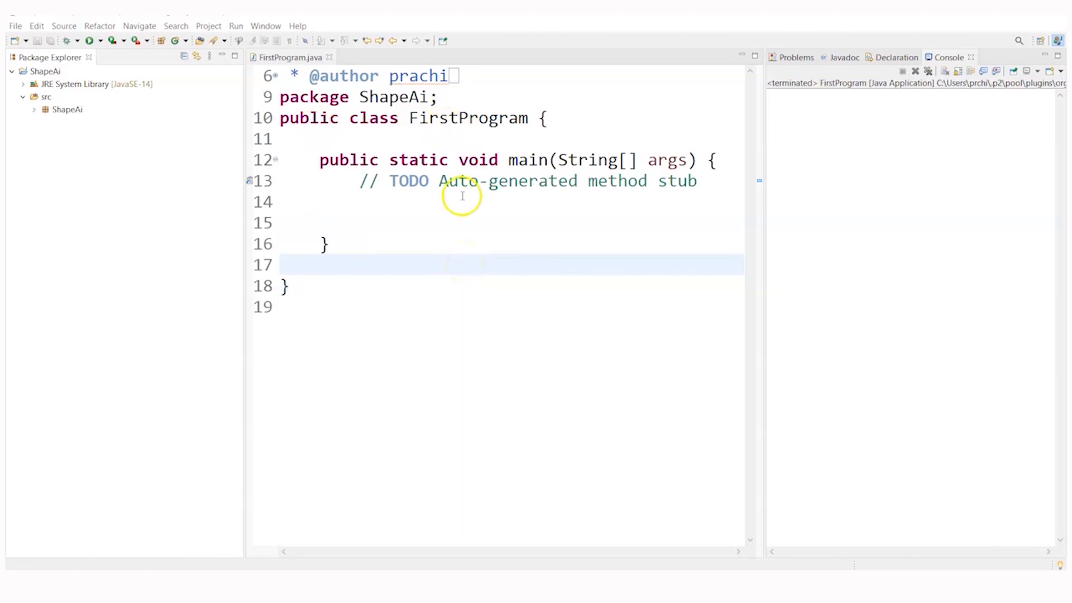
{"action": "mouse_move", "coordinate": [464, 318]}
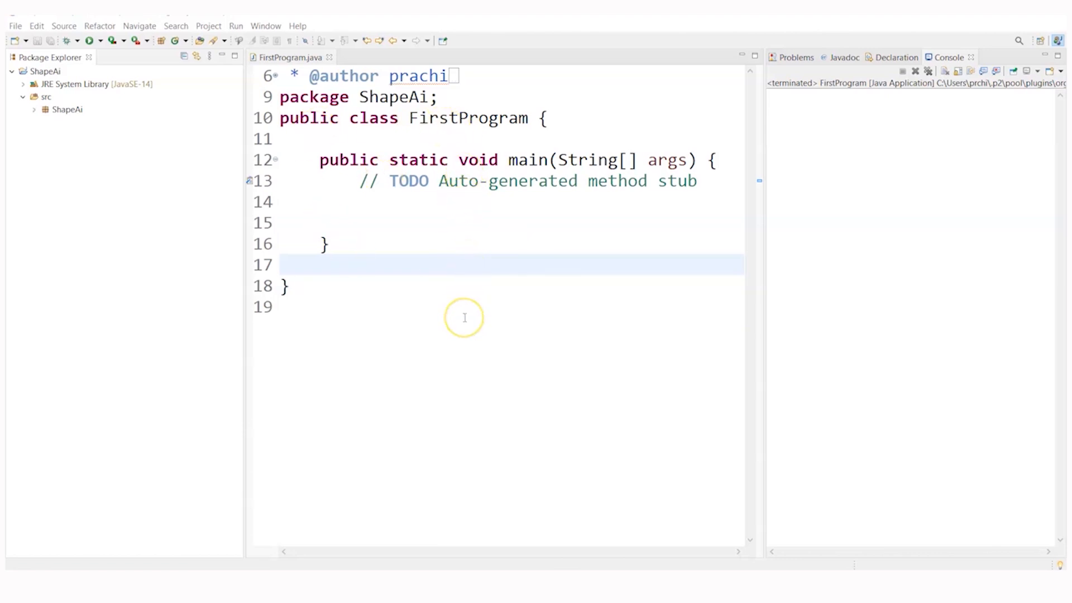
{"action": "mouse_move", "coordinate": [464, 317]}
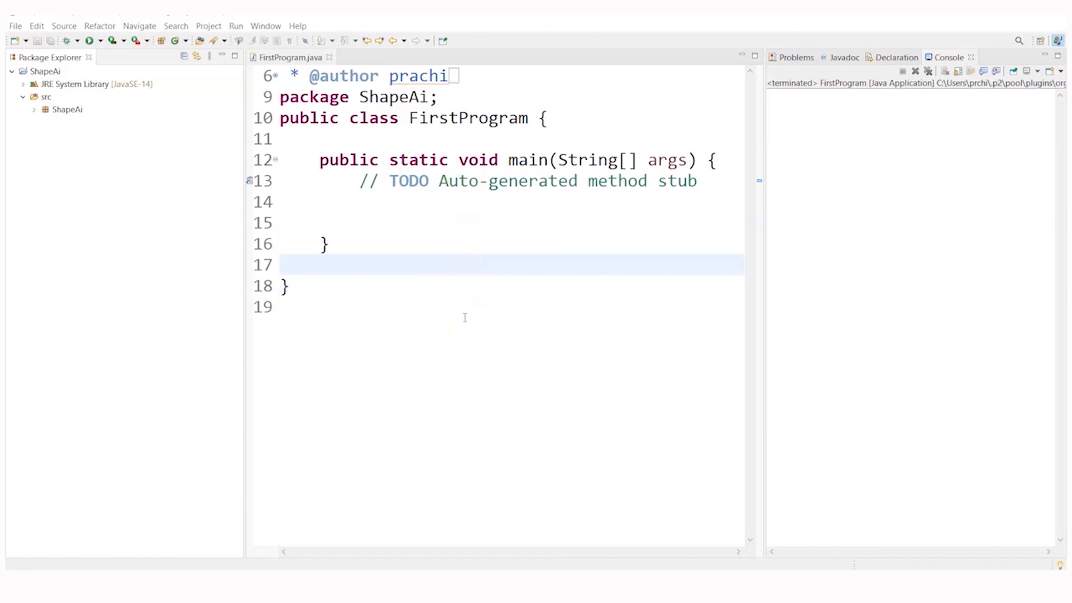
Step: Write System.out.println("hello world"); inside main, correcting the misspelled println
{"action": "left_click", "coordinate": [362, 214]}
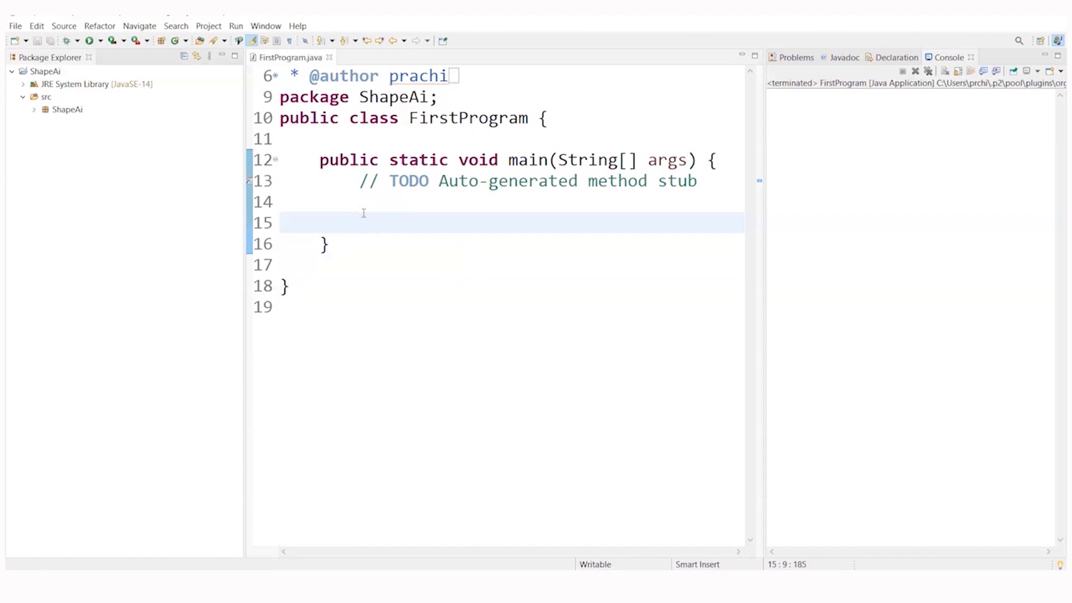
{"action": "type", "text": "System"}
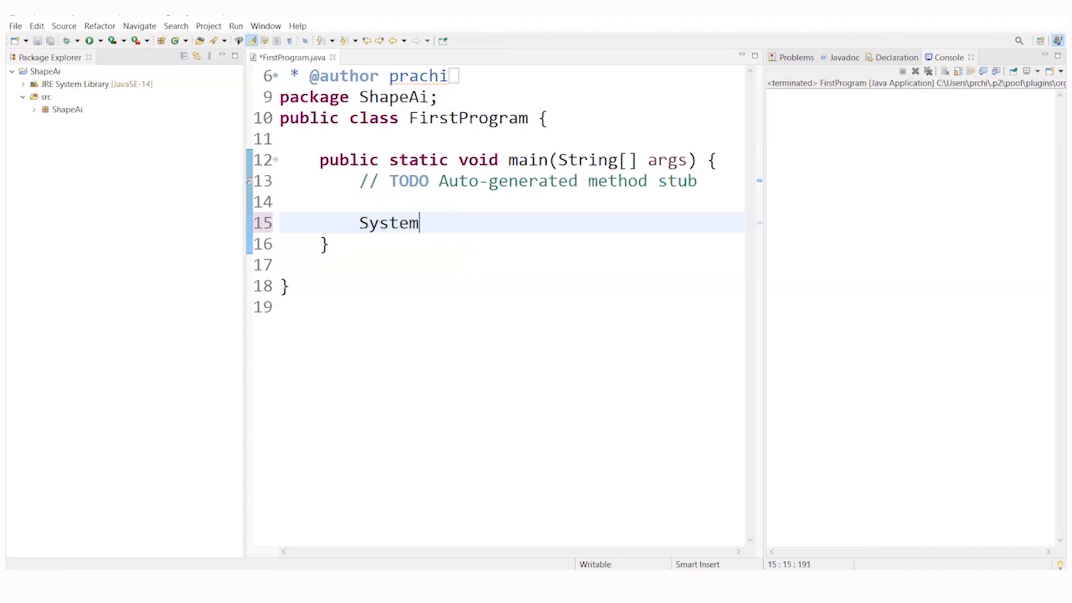
{"action": "type", "text": ".out"}
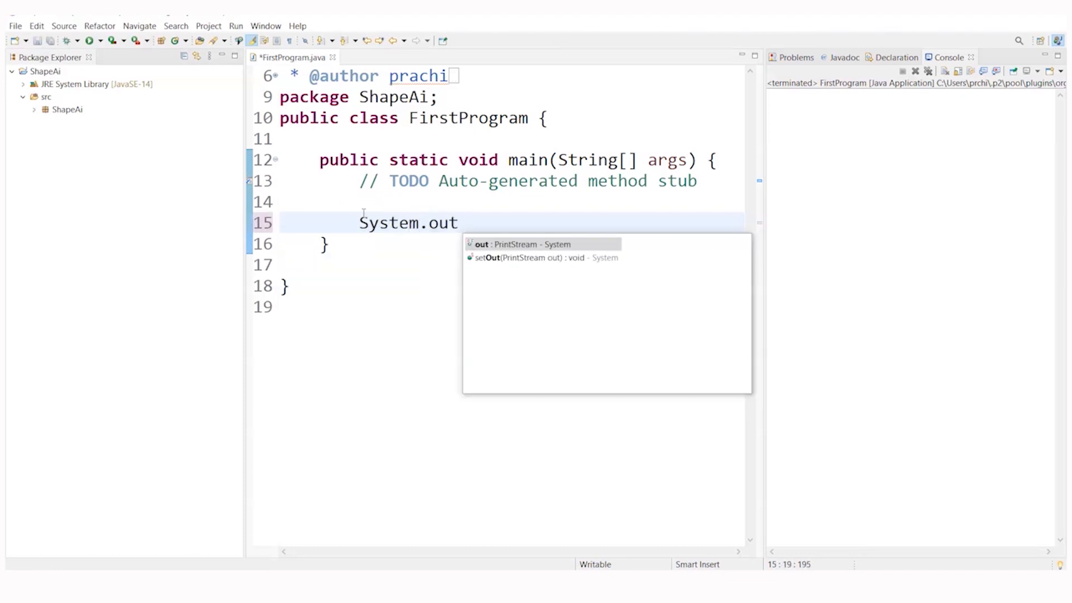
{"action": "type", "text": ".rpint"}
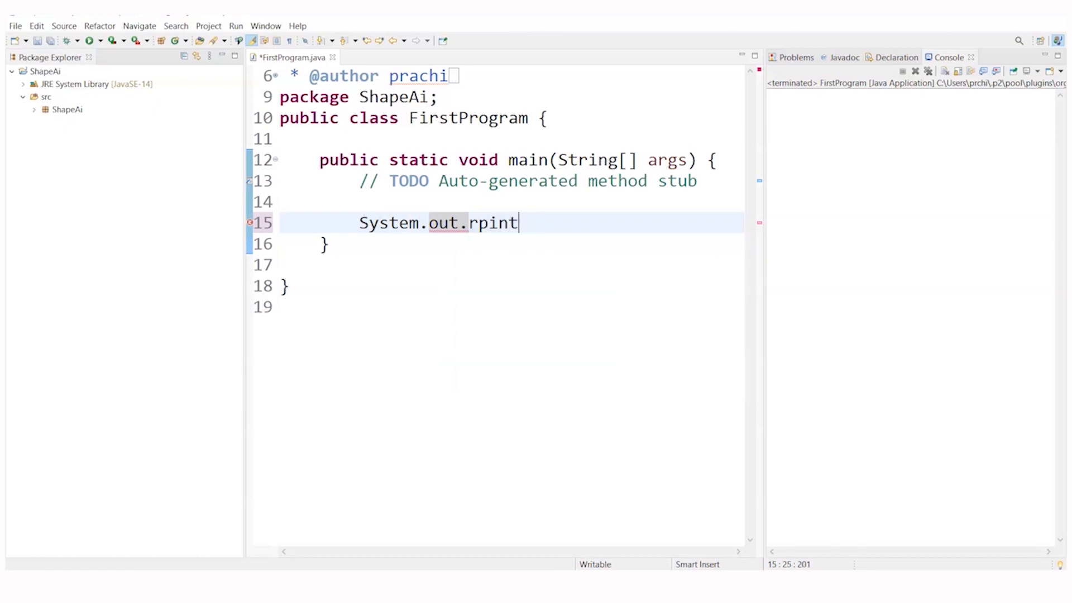
{"action": "key", "text": "Backspace"}
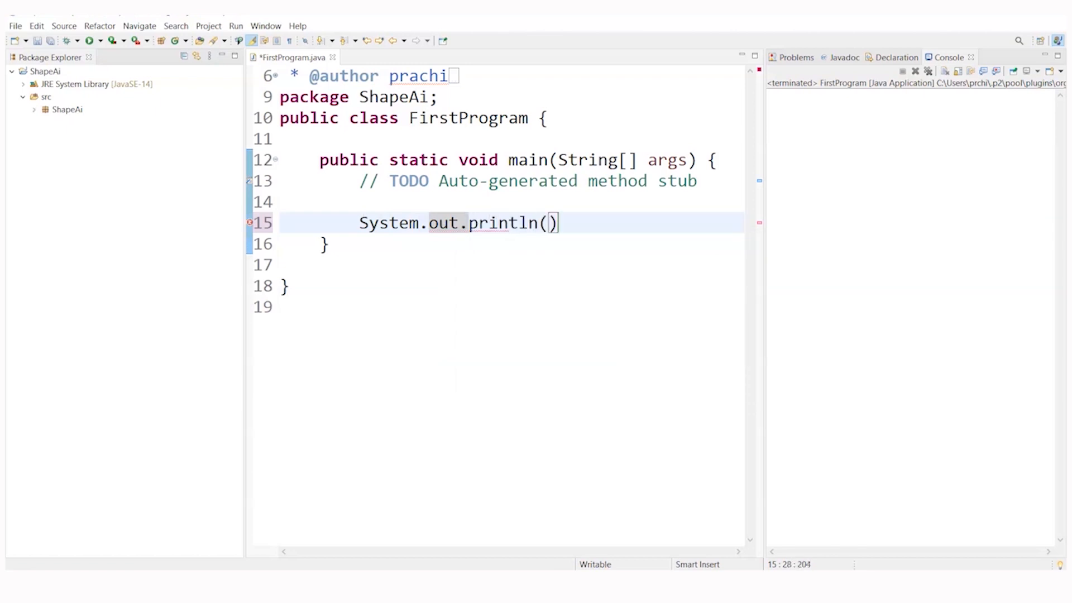
{"action": "type", "text": "\"hello \""}
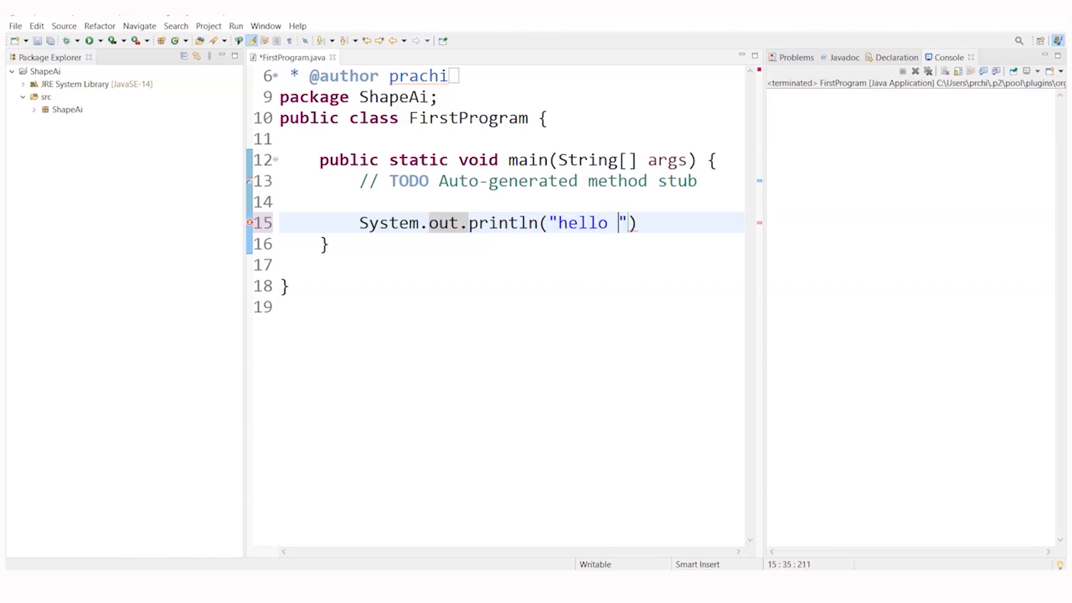
{"action": "type", "text": "world"}
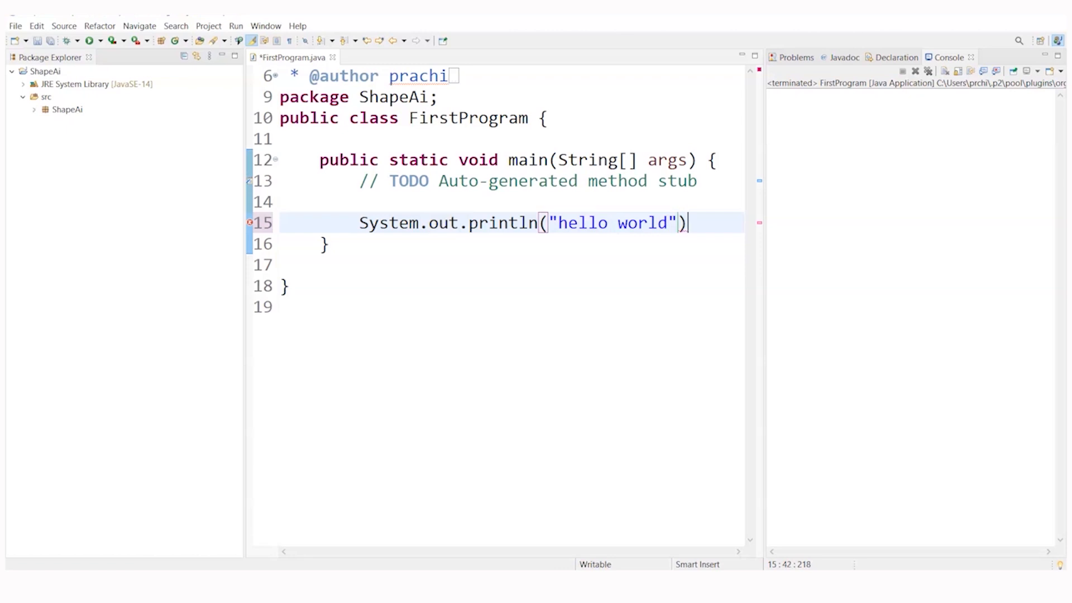
{"action": "type", "text": ";"}
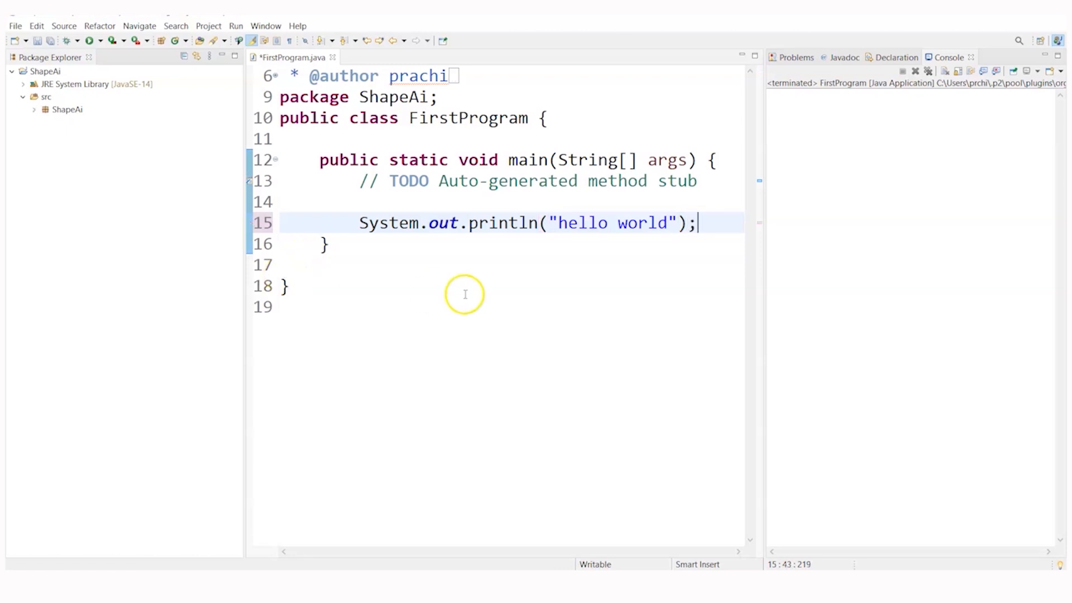
{"action": "mouse_move", "coordinate": [98, 62]}
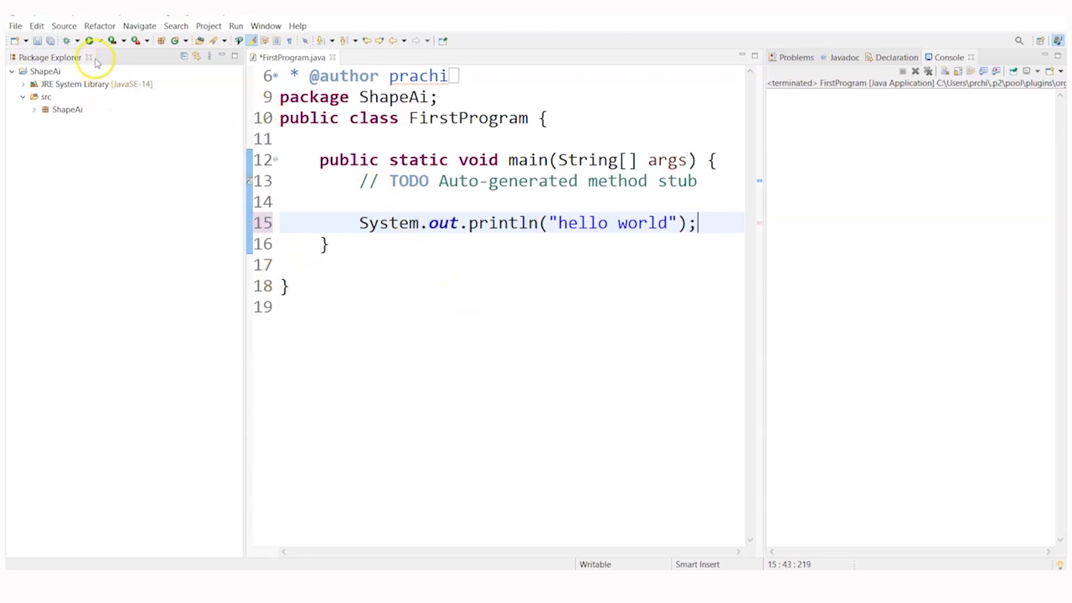
{"action": "mouse_move", "coordinate": [89, 40]}
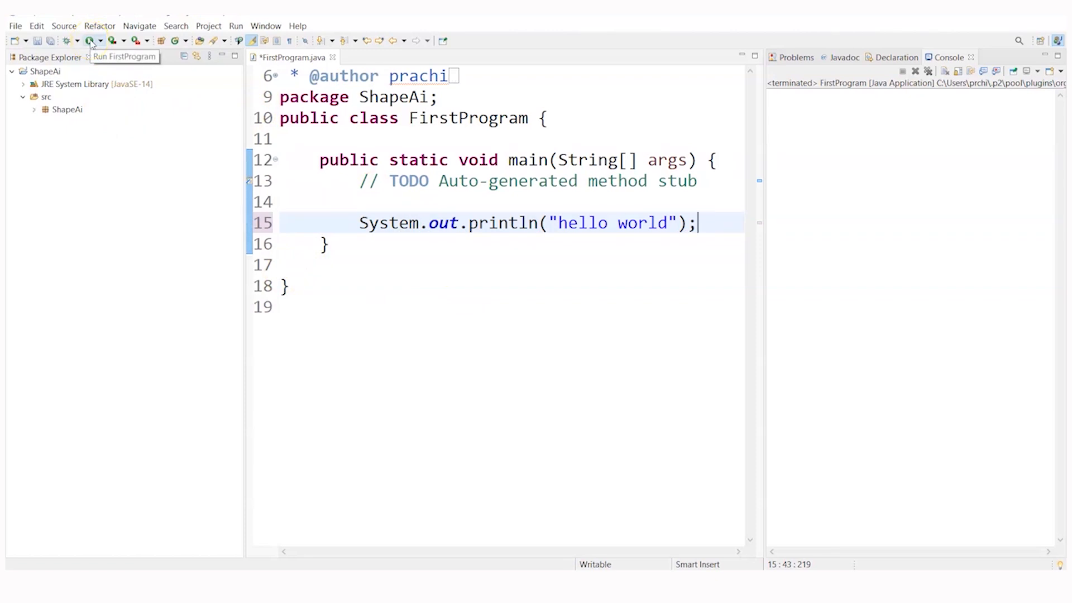
Step: Save and run FirstProgram, then select 'hello' in the console output
{"action": "left_click", "coordinate": [91, 40]}
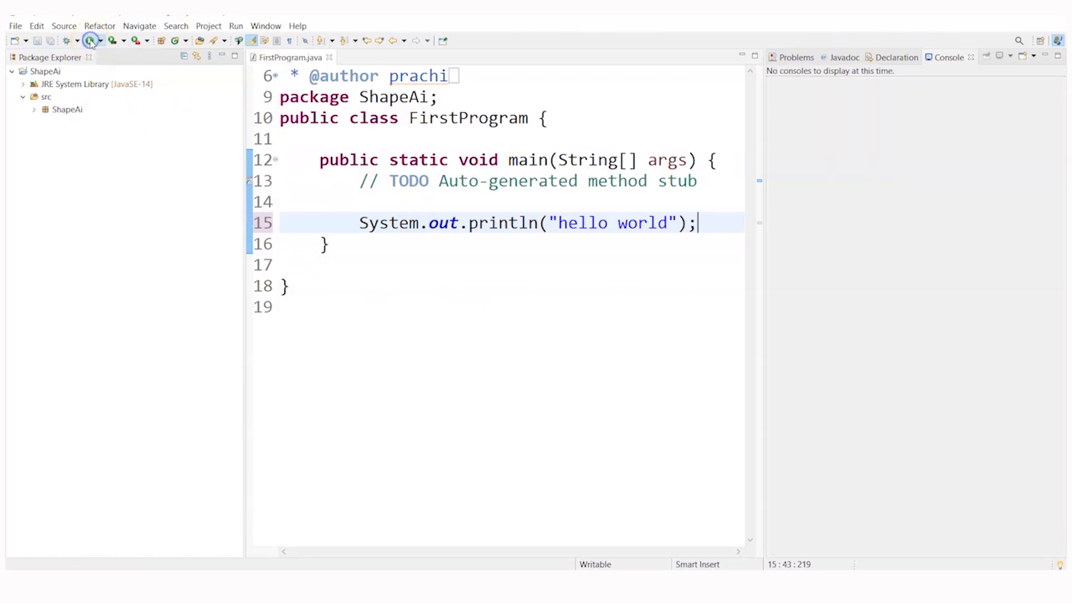
{"action": "left_click", "coordinate": [91, 40]}
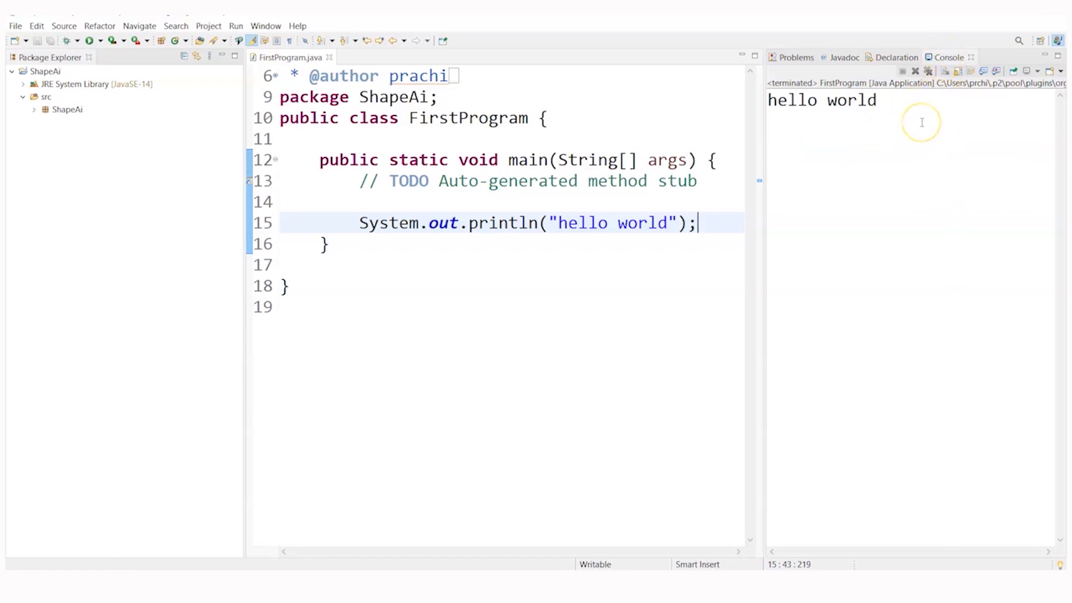
{"action": "mouse_move", "coordinate": [914, 113]}
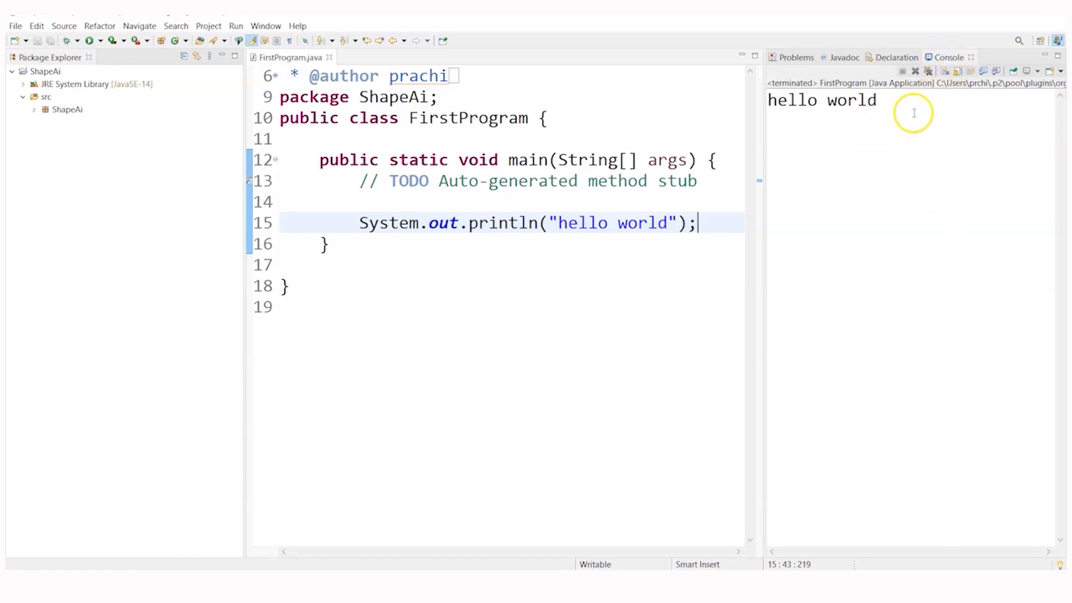
{"action": "double_click", "coordinate": [792, 101]}
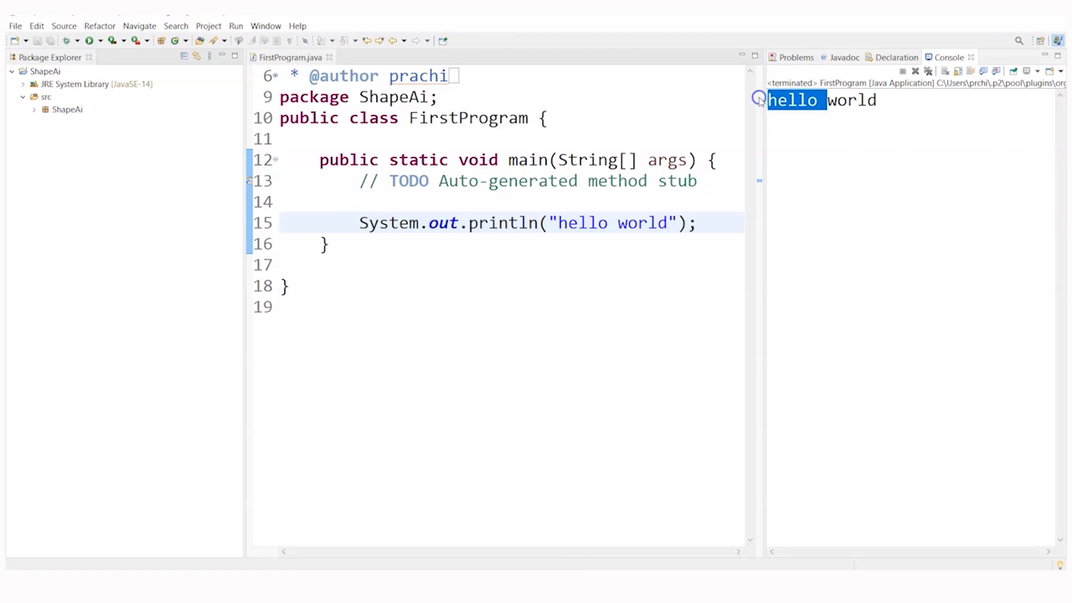
{"action": "mouse_move", "coordinate": [913, 165]}
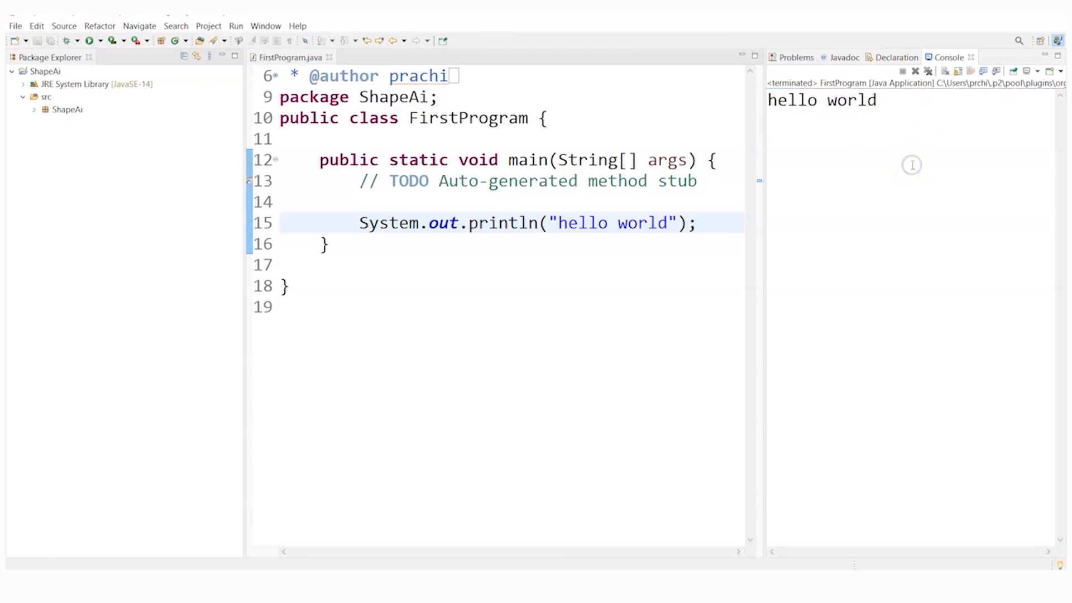
{"action": "mouse_move", "coordinate": [594, 117]}
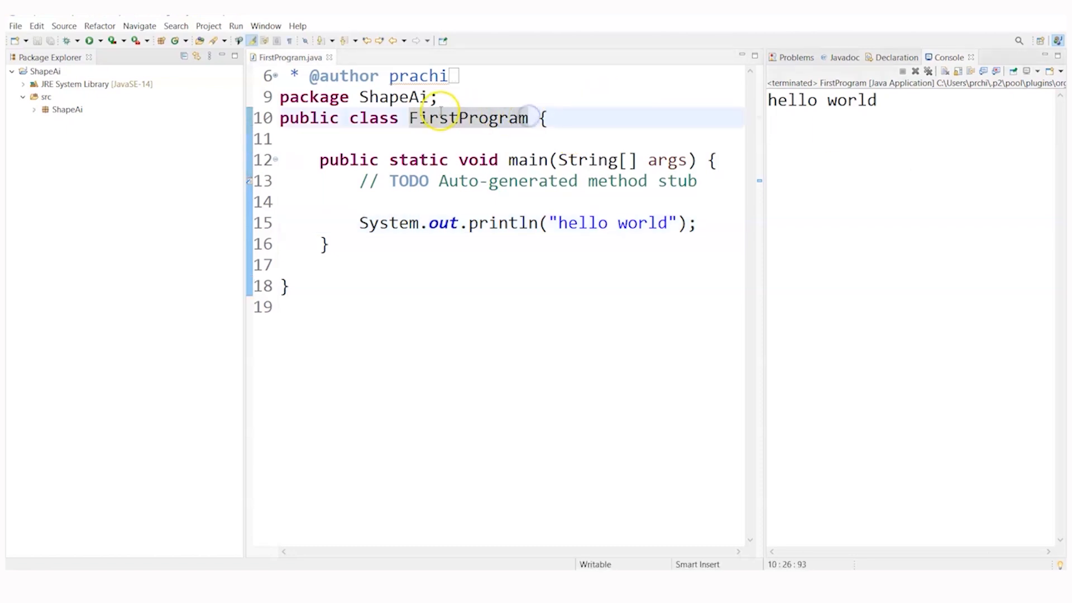
{"action": "mouse_move", "coordinate": [469, 118]}
{"action": "type", "text": "f"}
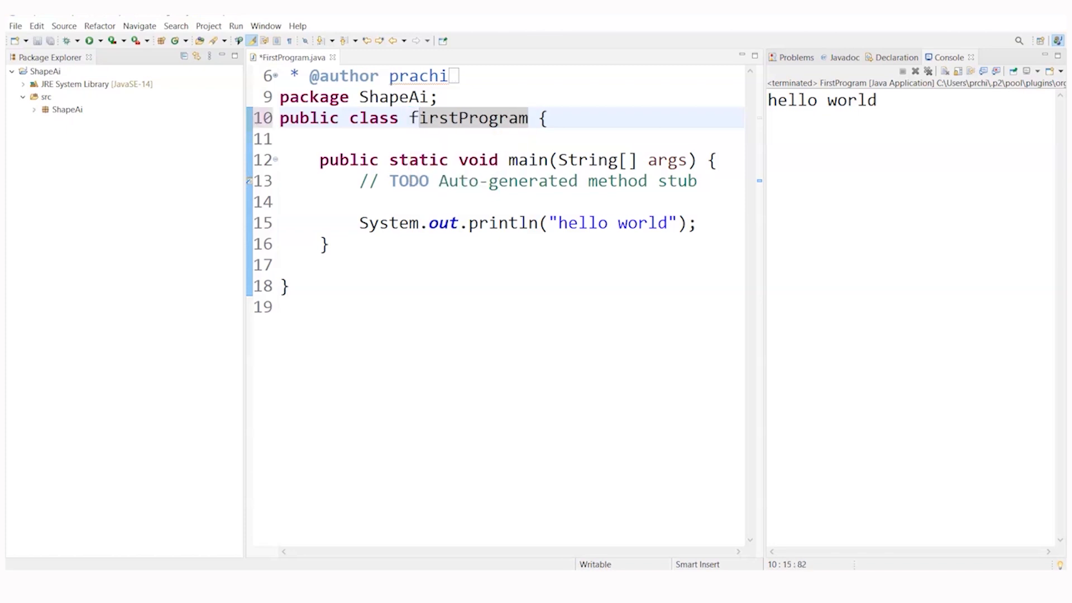
Step: Retype the capital F of FirstProgram and select the main method name
{"action": "key", "text": "BackSpace"}
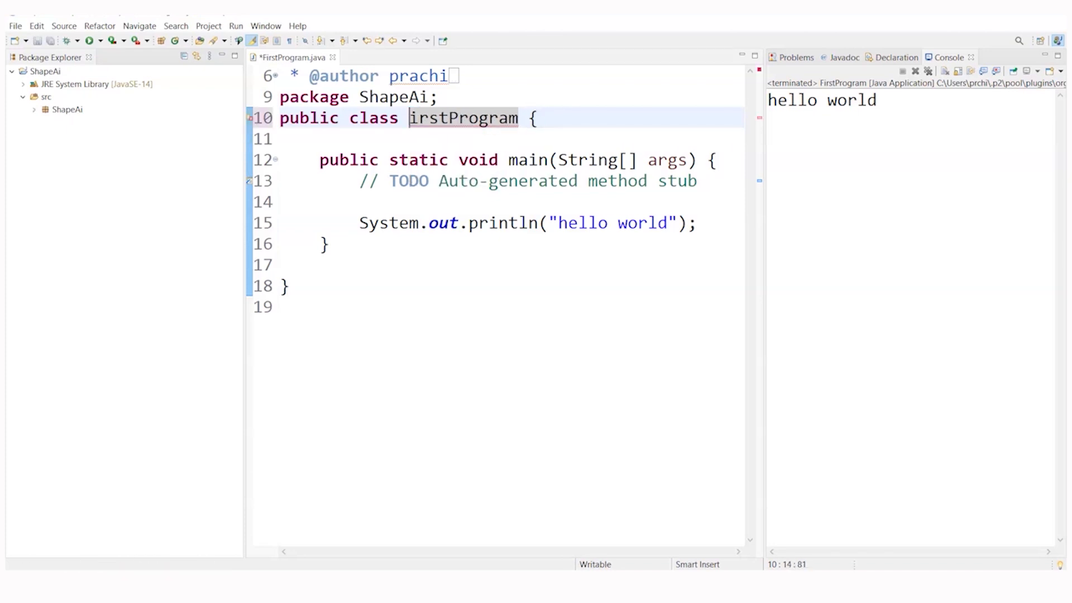
{"action": "type", "text": "F"}
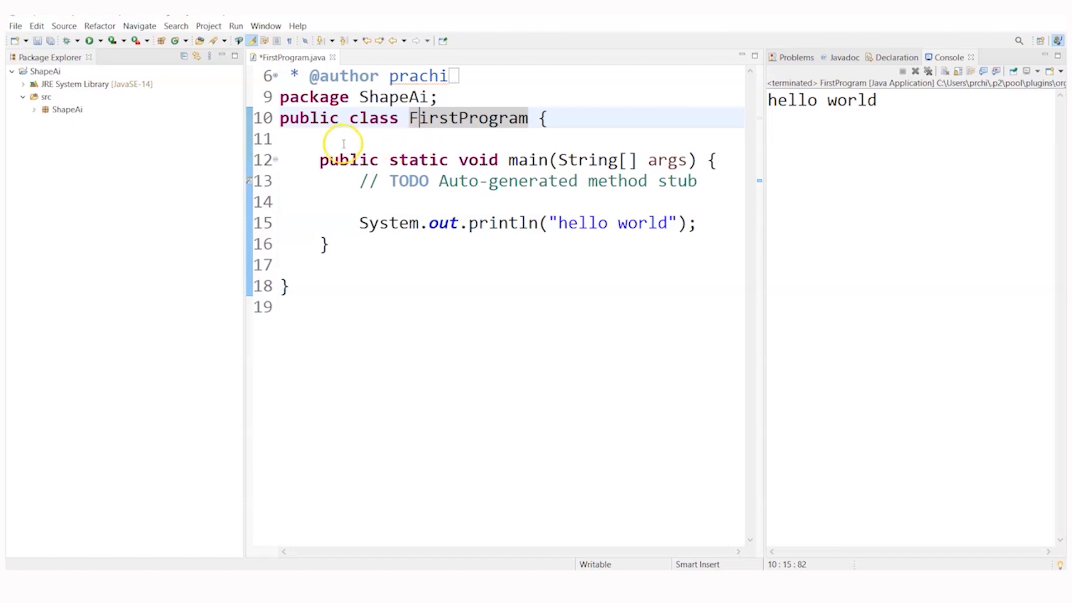
{"action": "mouse_move", "coordinate": [537, 161]}
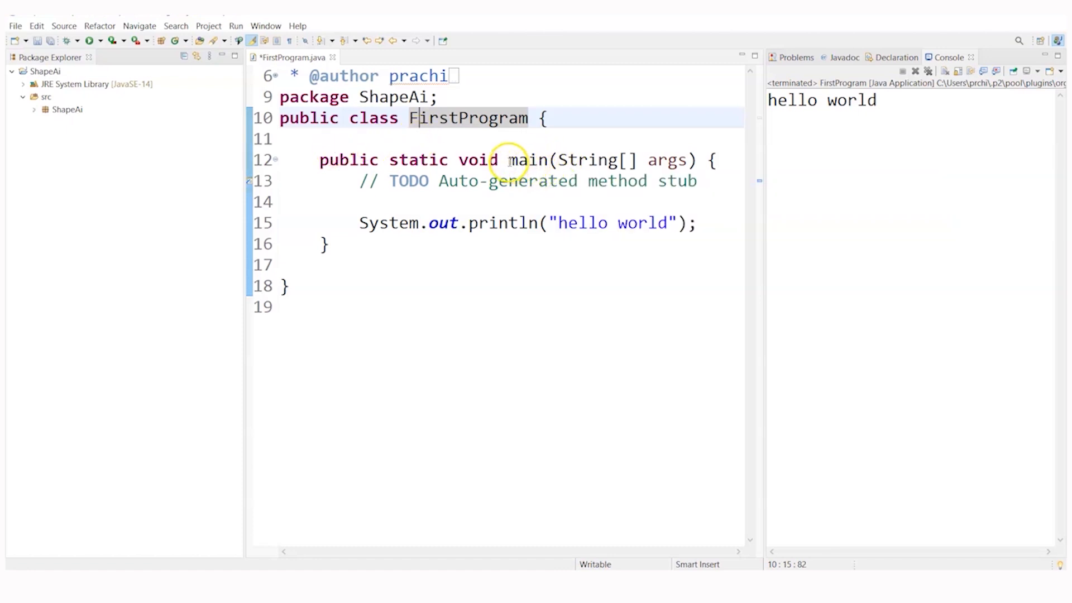
{"action": "double_click", "coordinate": [528, 160]}
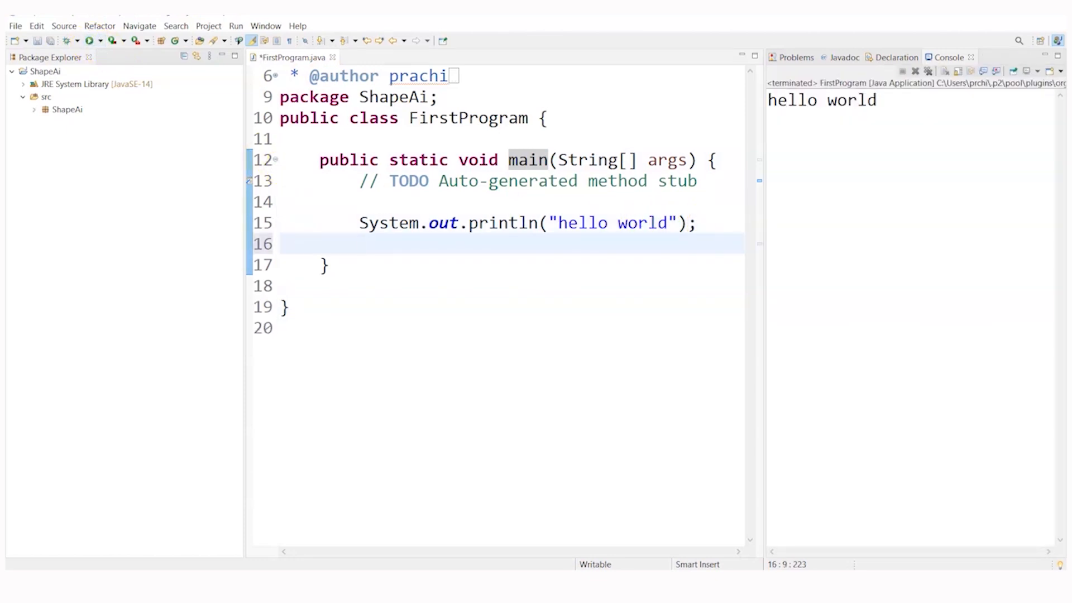
Step: Add System.out.println("my first program"); below the hello world line
{"action": "type", "text": "Syste"}
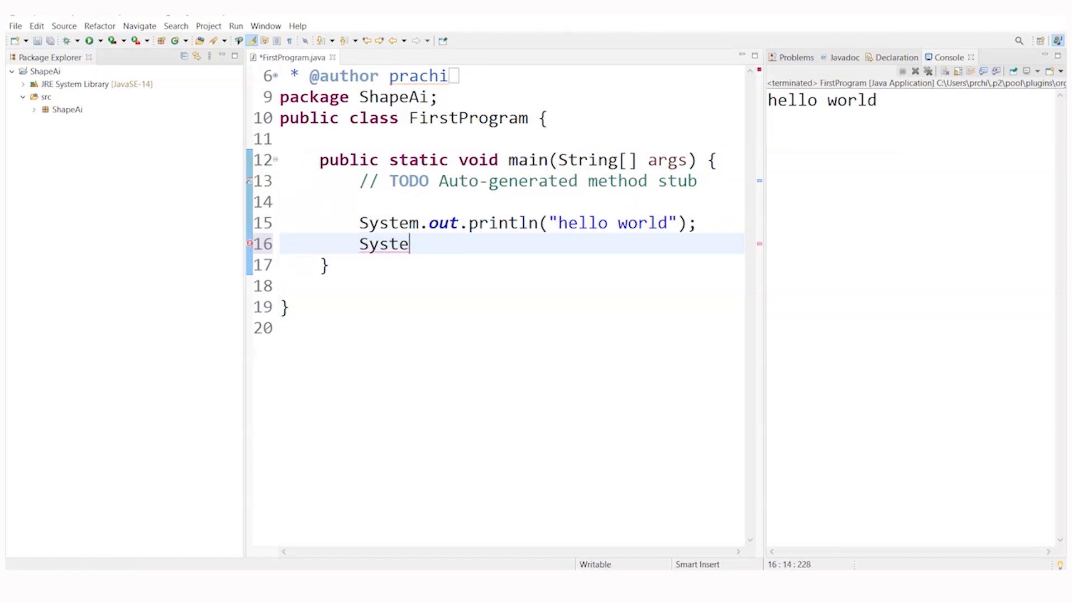
{"action": "type", "text": "m.out."}
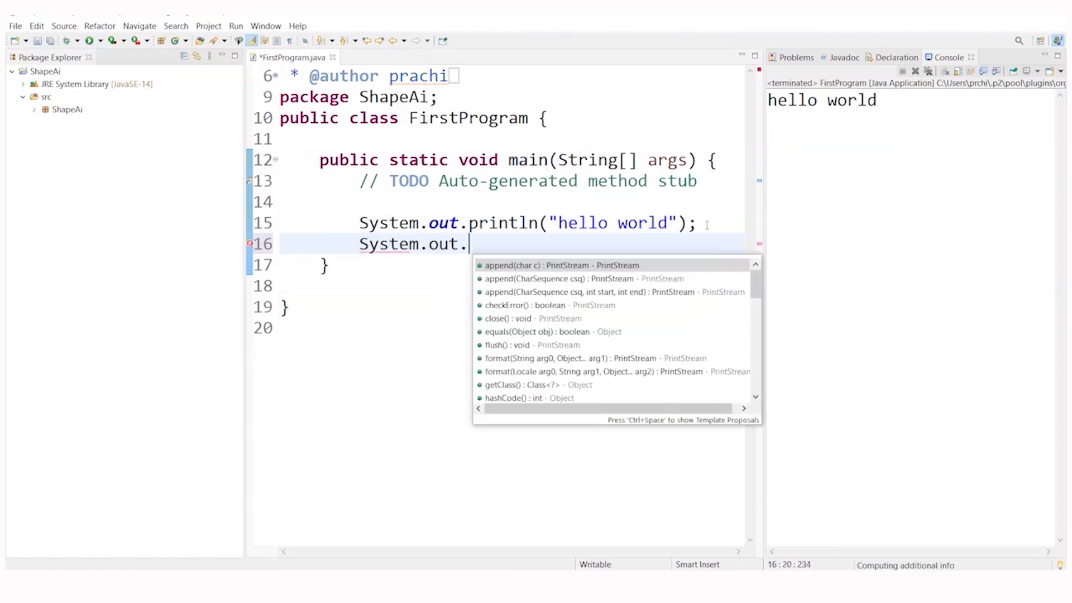
{"action": "type", "text": "println("}
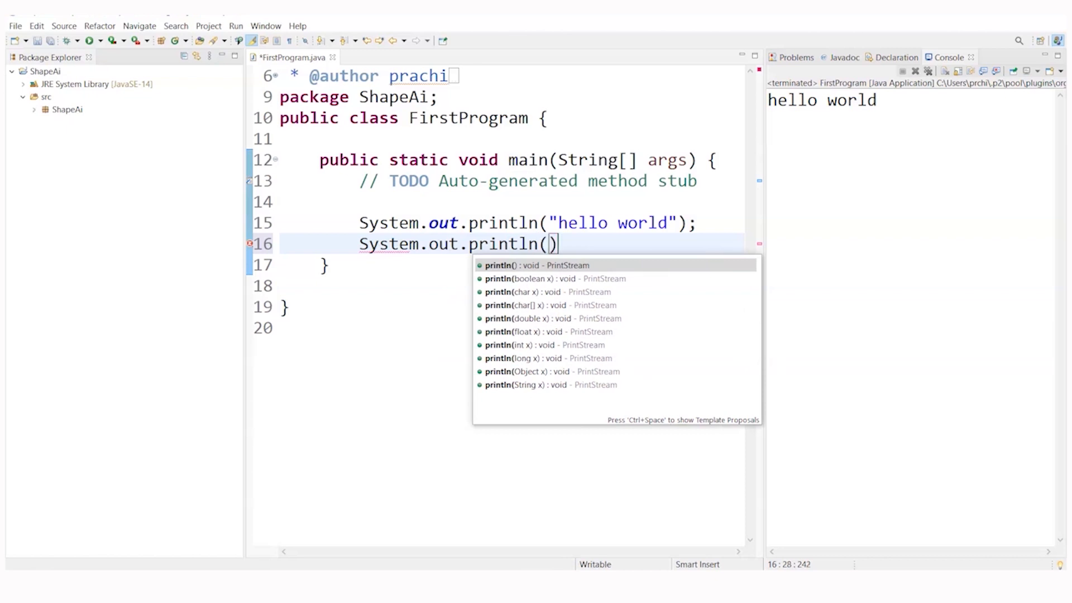
{"action": "type", "text": "\"my \""}
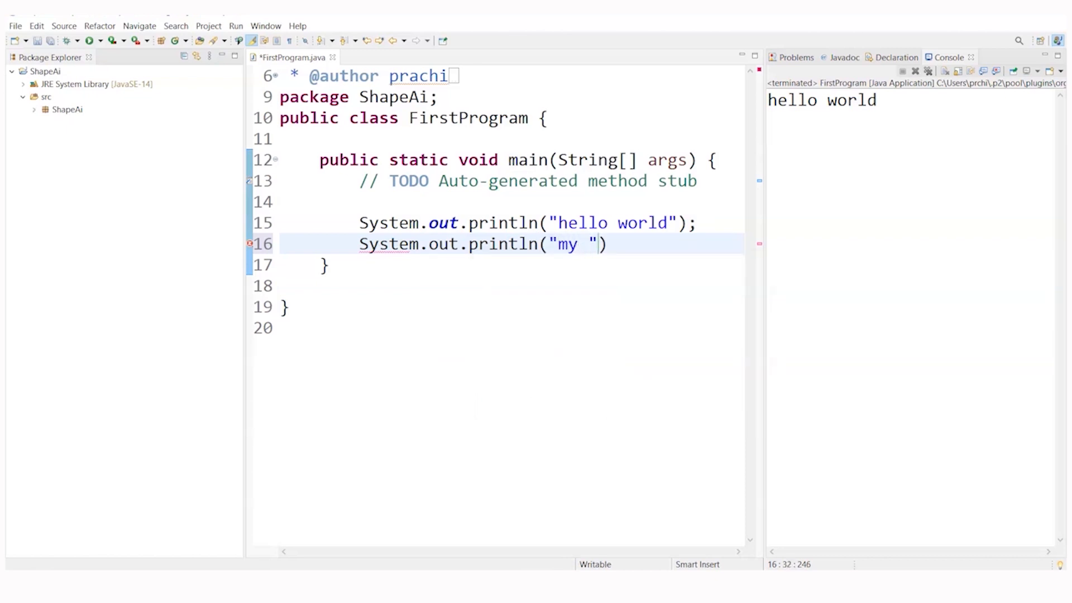
{"action": "type", "text": "first program"}
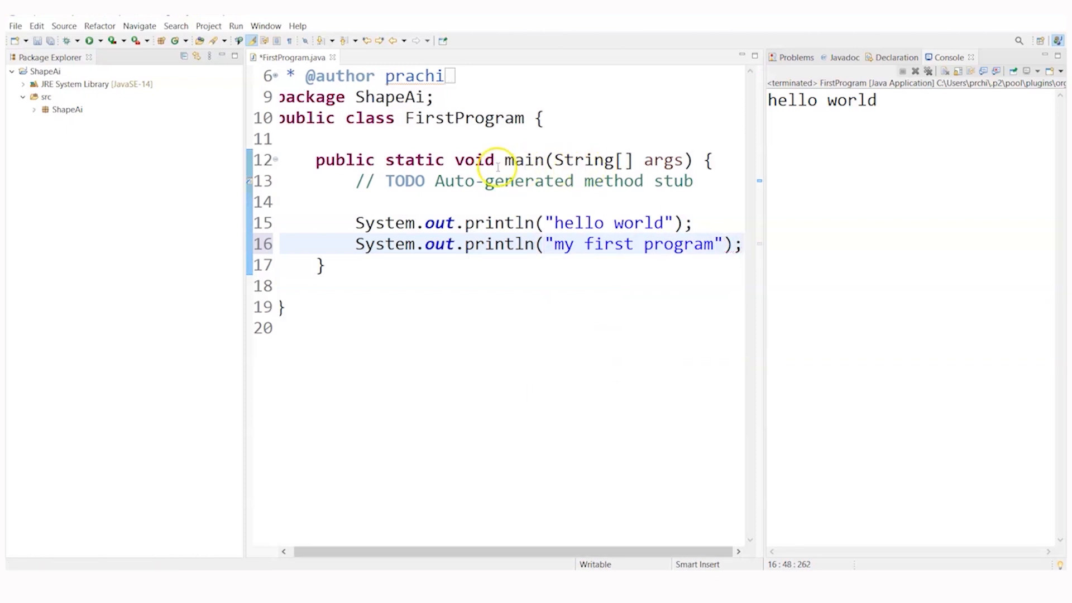
{"action": "mouse_move", "coordinate": [169, 87]}
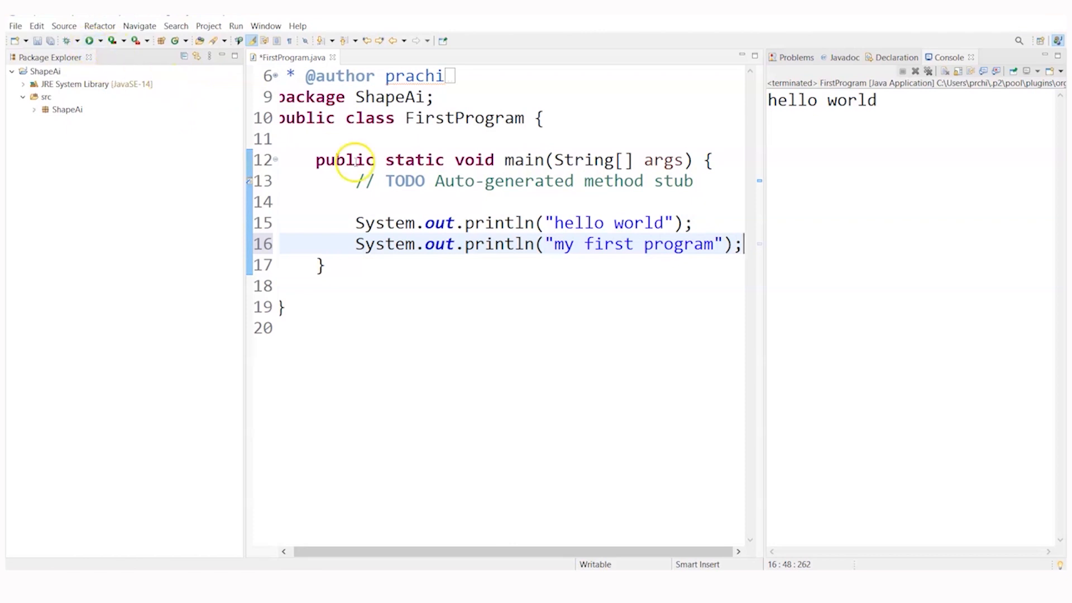
{"action": "mouse_move", "coordinate": [90, 41]}
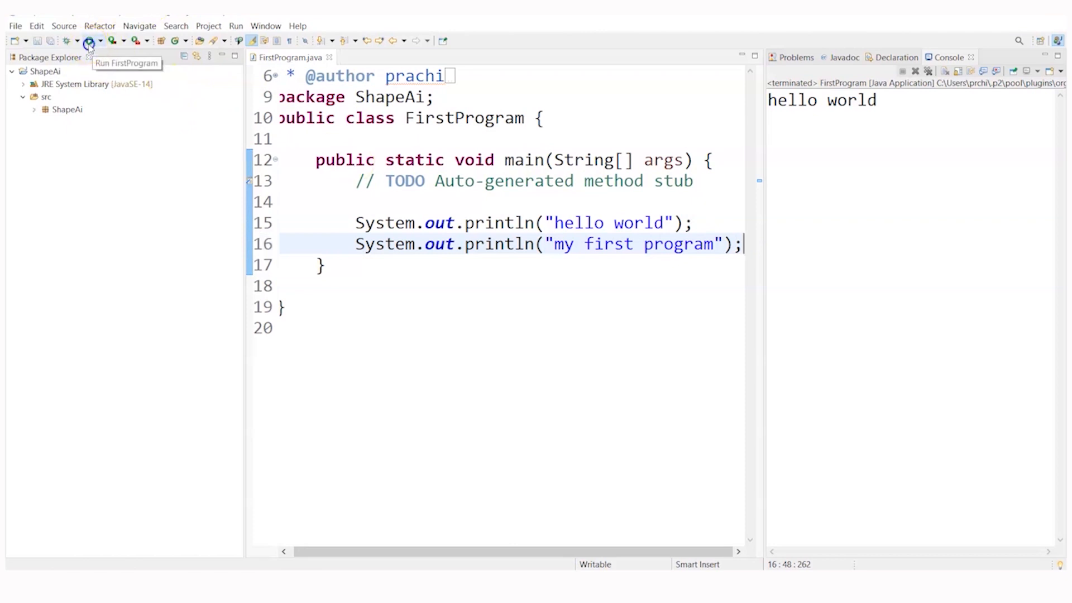
Step: Run FirstProgram and view both output lines in the console
{"action": "left_click", "coordinate": [89, 40]}
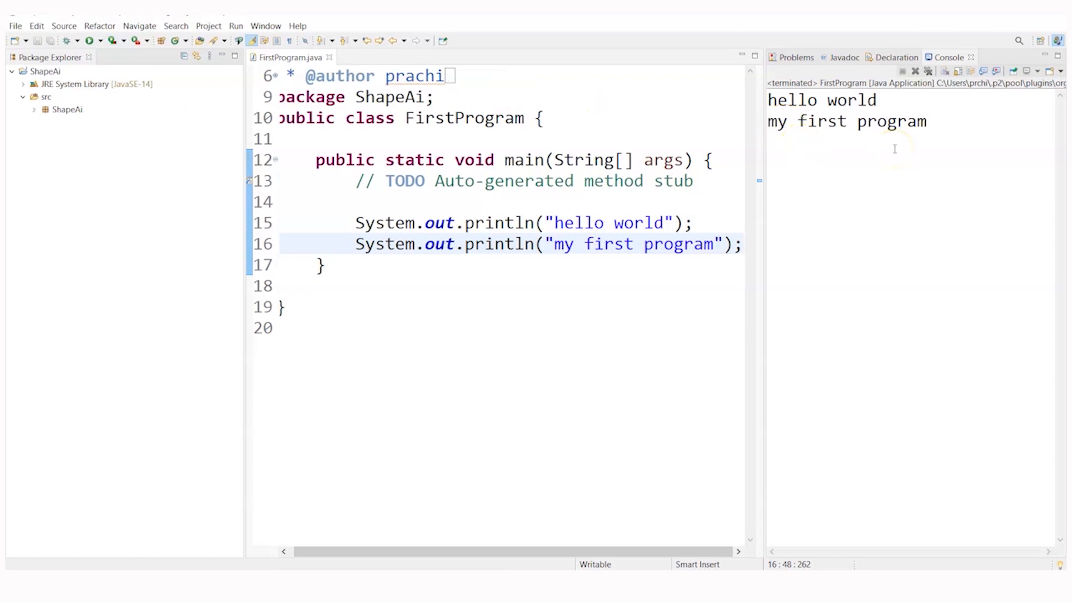
{"action": "left_click", "coordinate": [741, 244]}
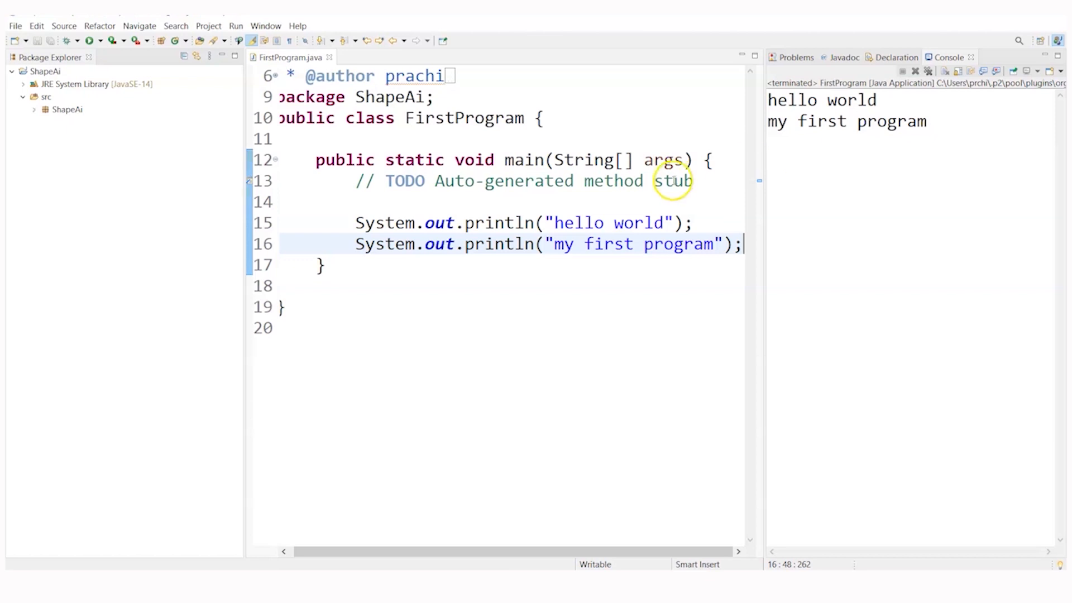
{"action": "mouse_move", "coordinate": [363, 335]}
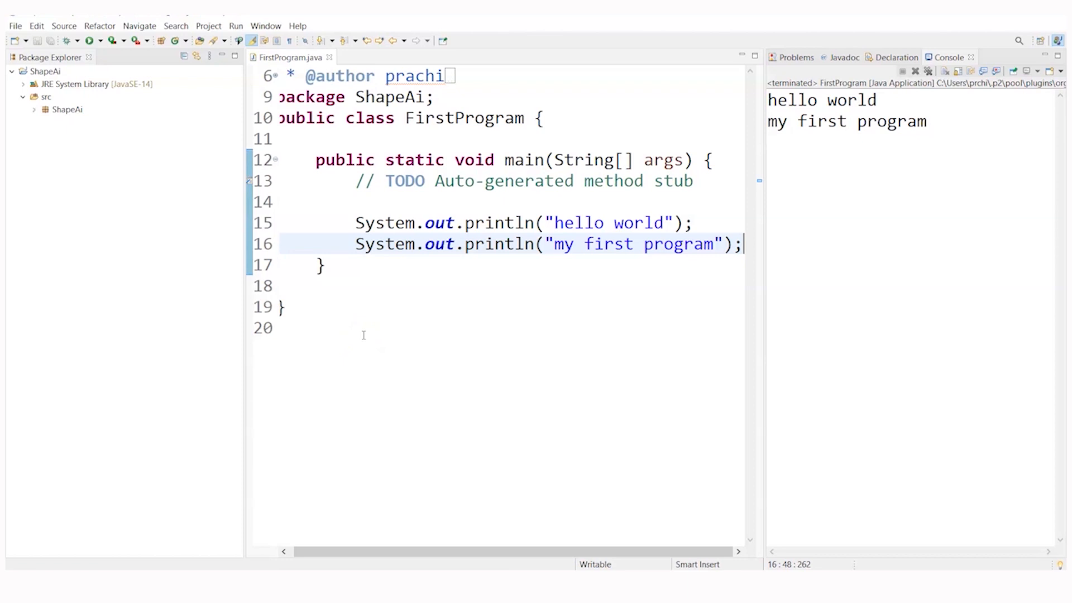
{"action": "mouse_move", "coordinate": [36, 543]}
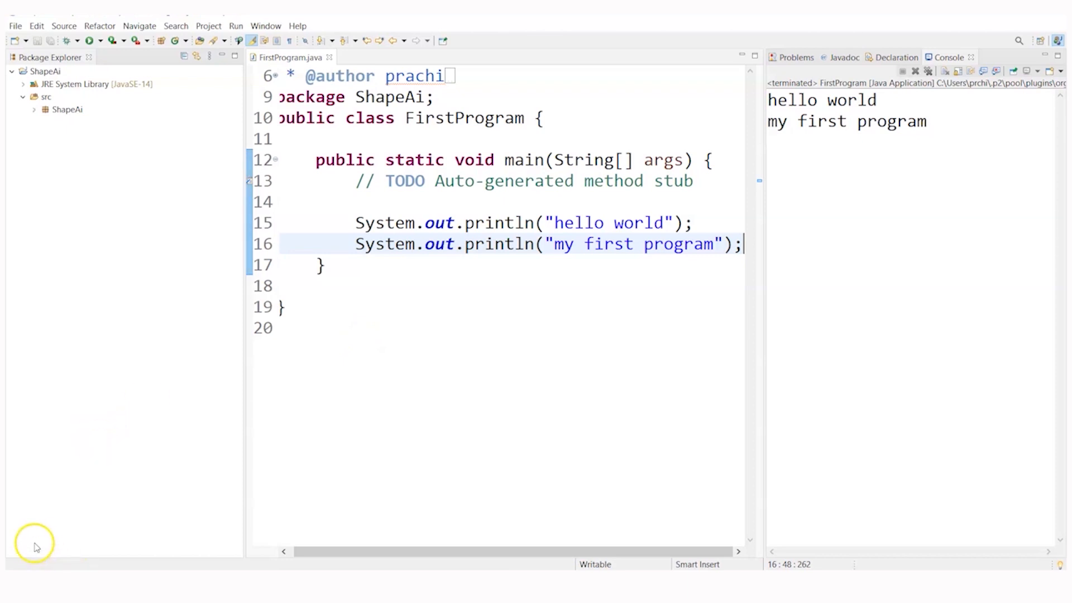